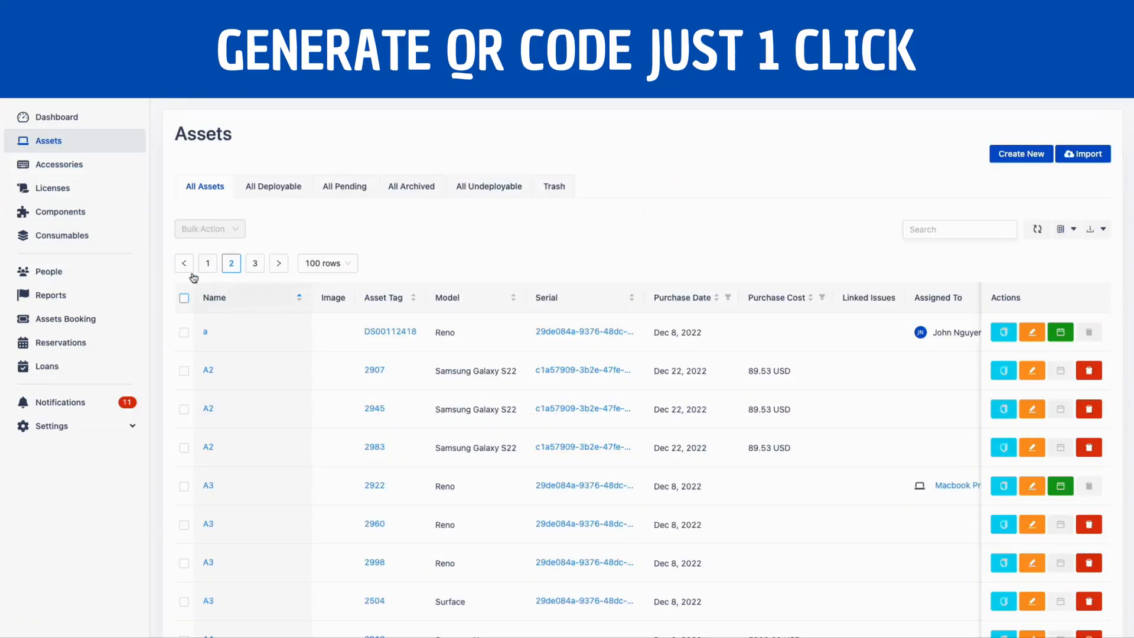
Step: Bulk-select every asset on the page and run Generate QR to reach the Assets QRCode setup
click(209, 228)
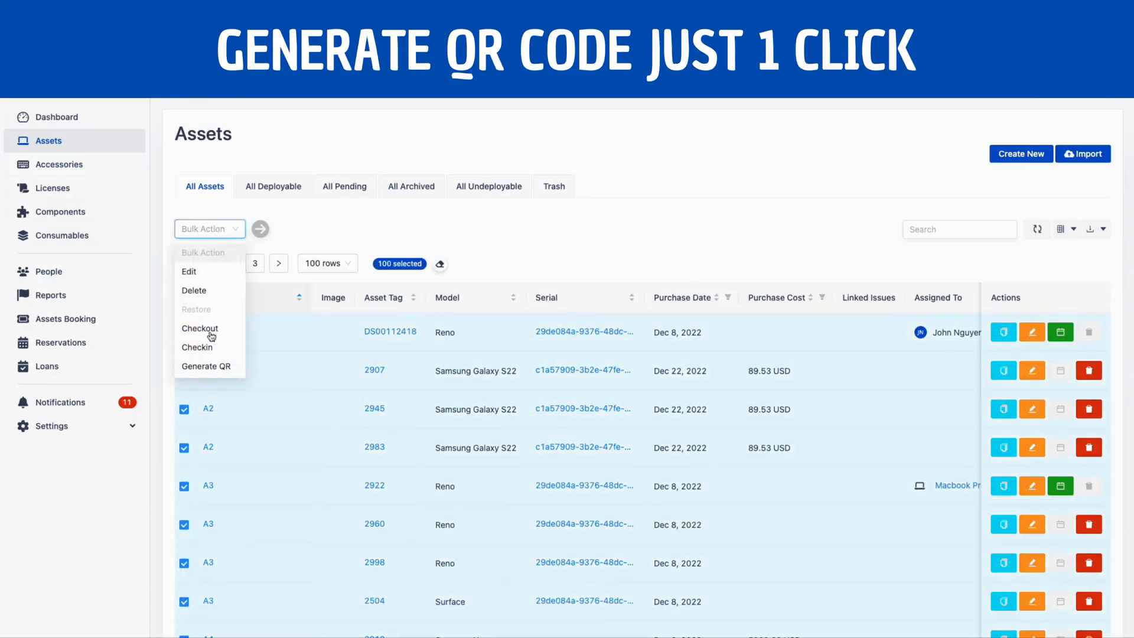
click(205, 367)
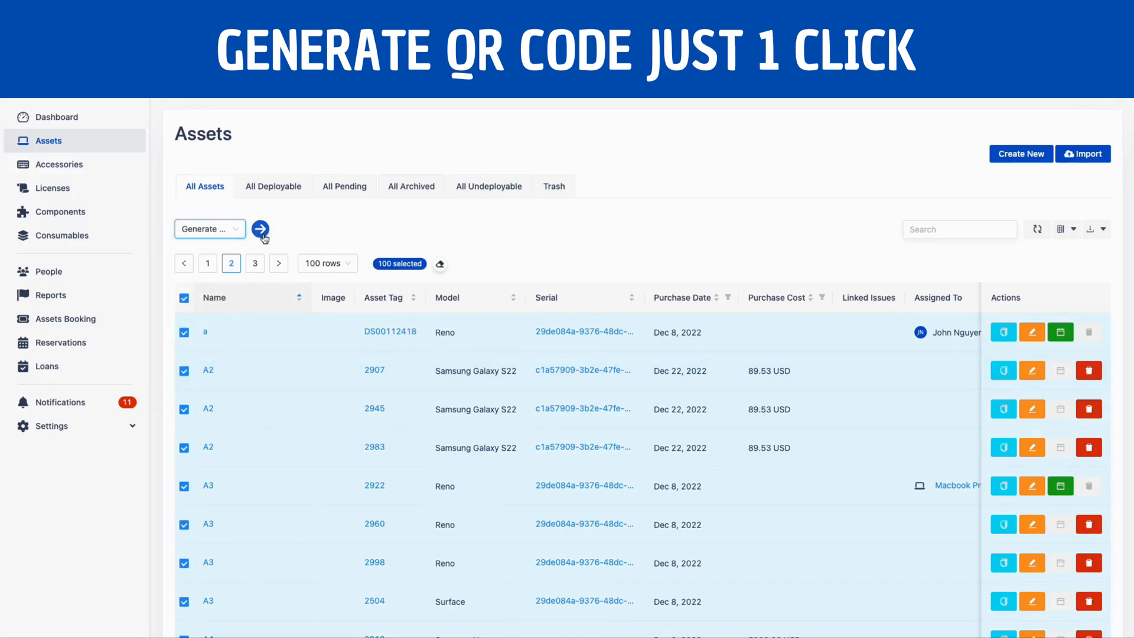
click(260, 228)
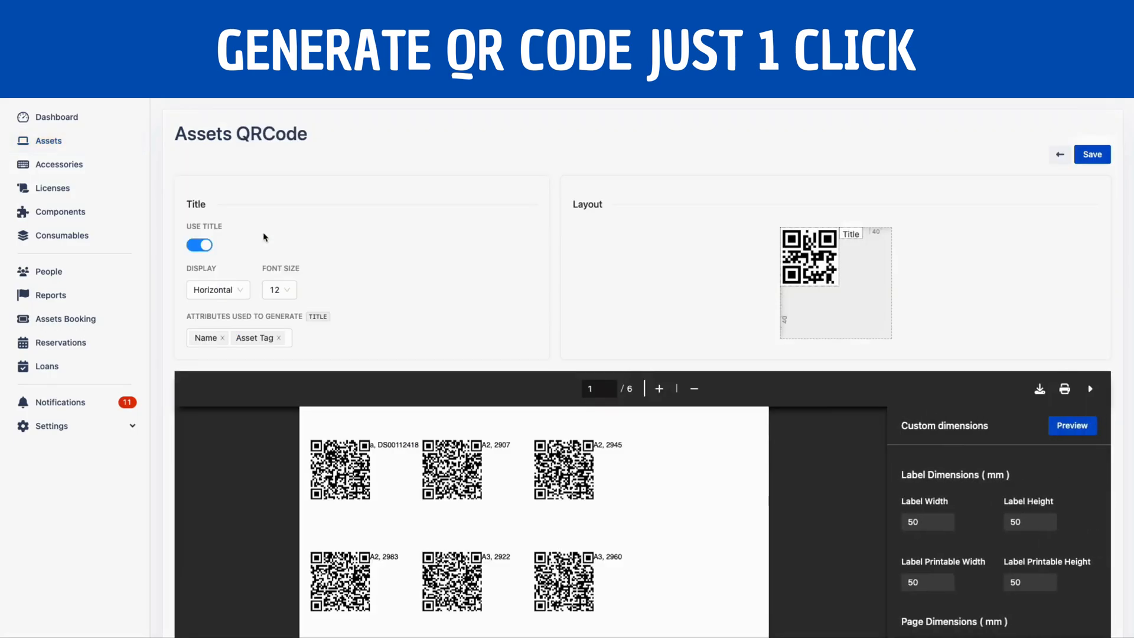
Step: Add Asset Tag and Asset Model to the title text, display them vertically, and refresh the preview
scroll(down, 3)
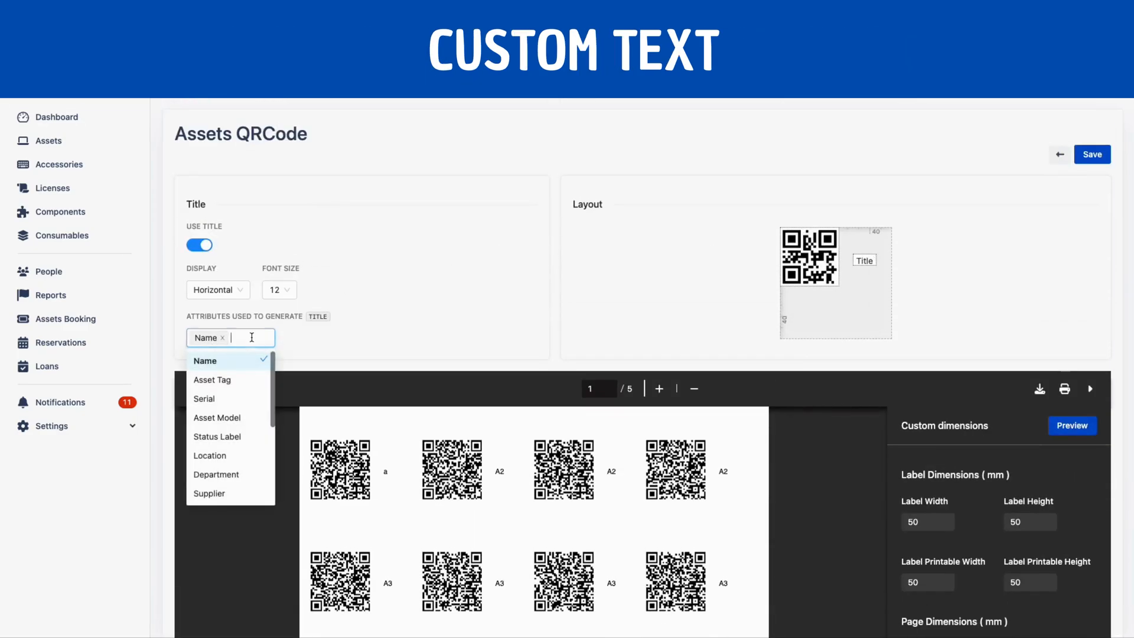
click(217, 417)
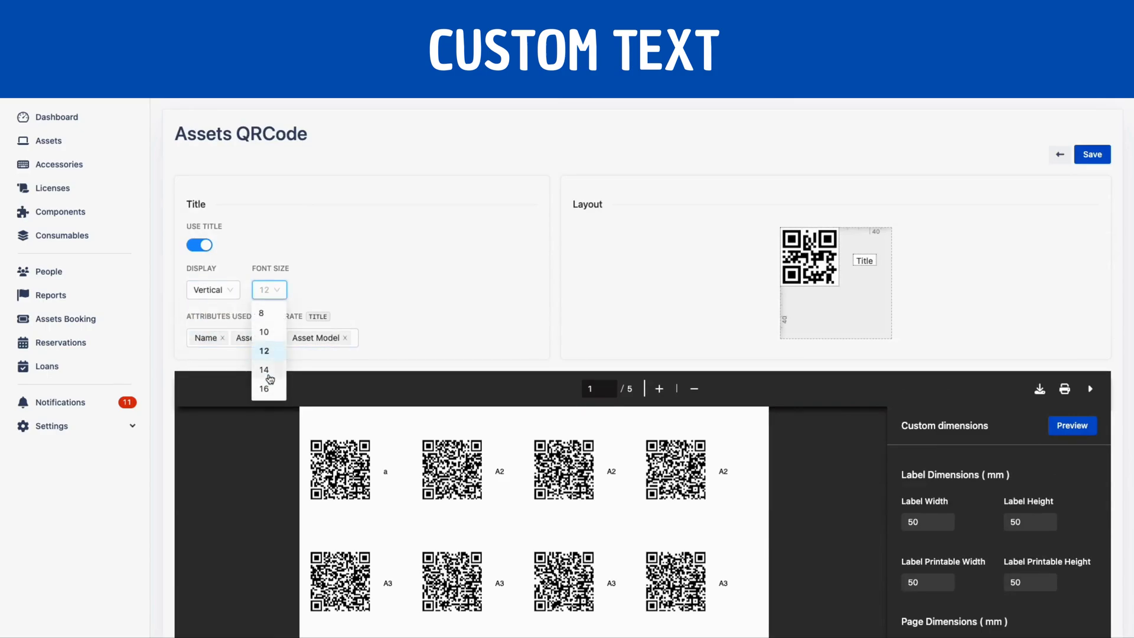
scroll(down, 3)
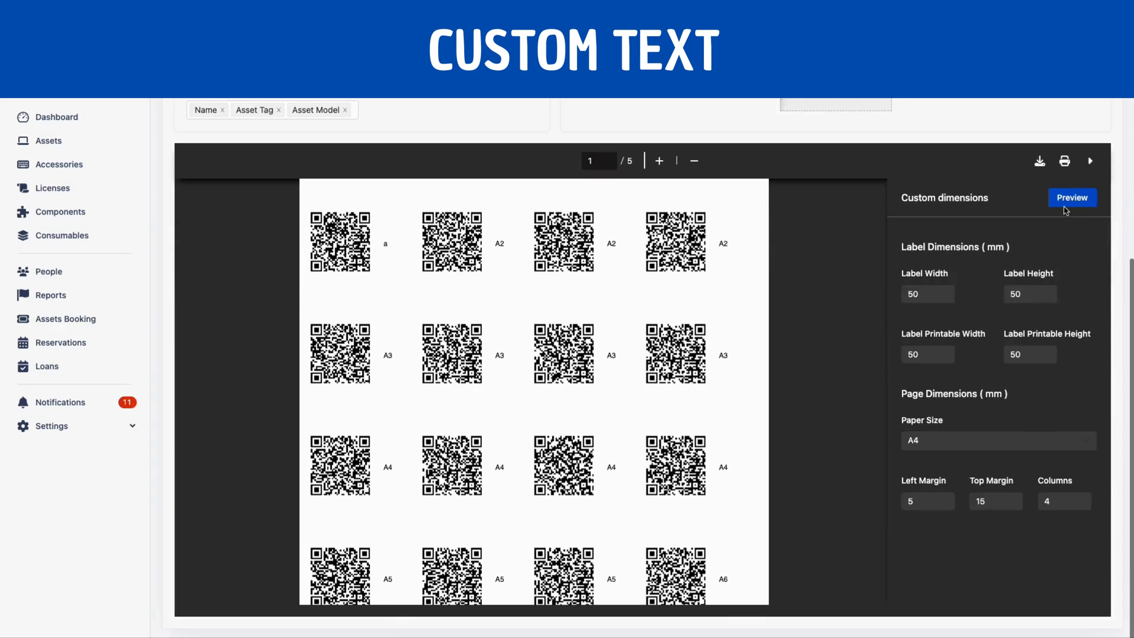
click(1073, 198)
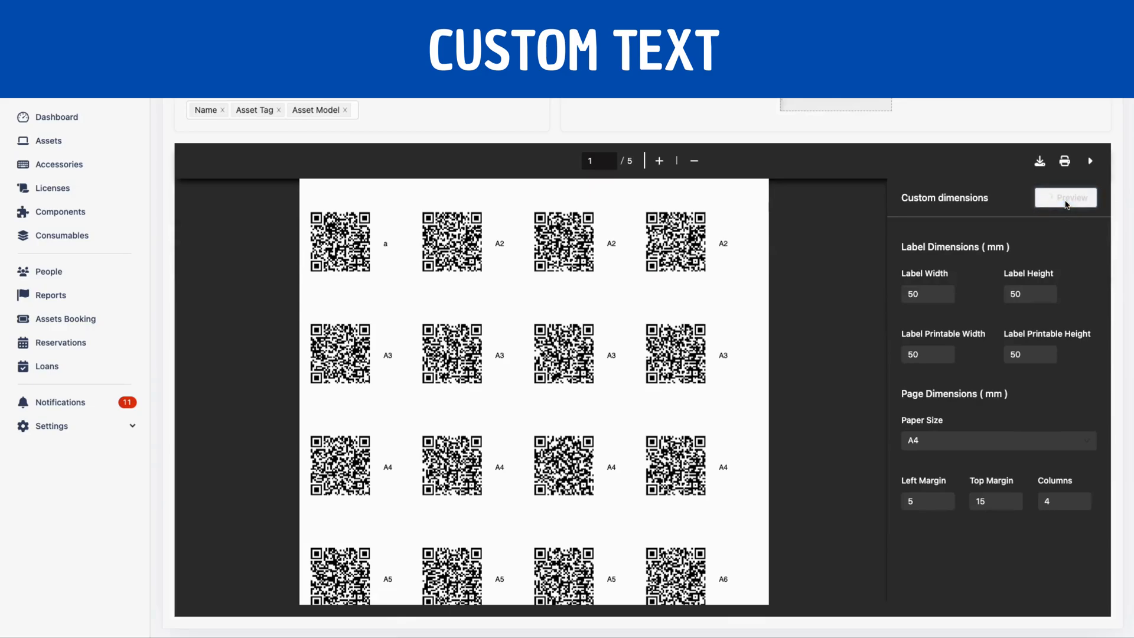
click(1064, 197)
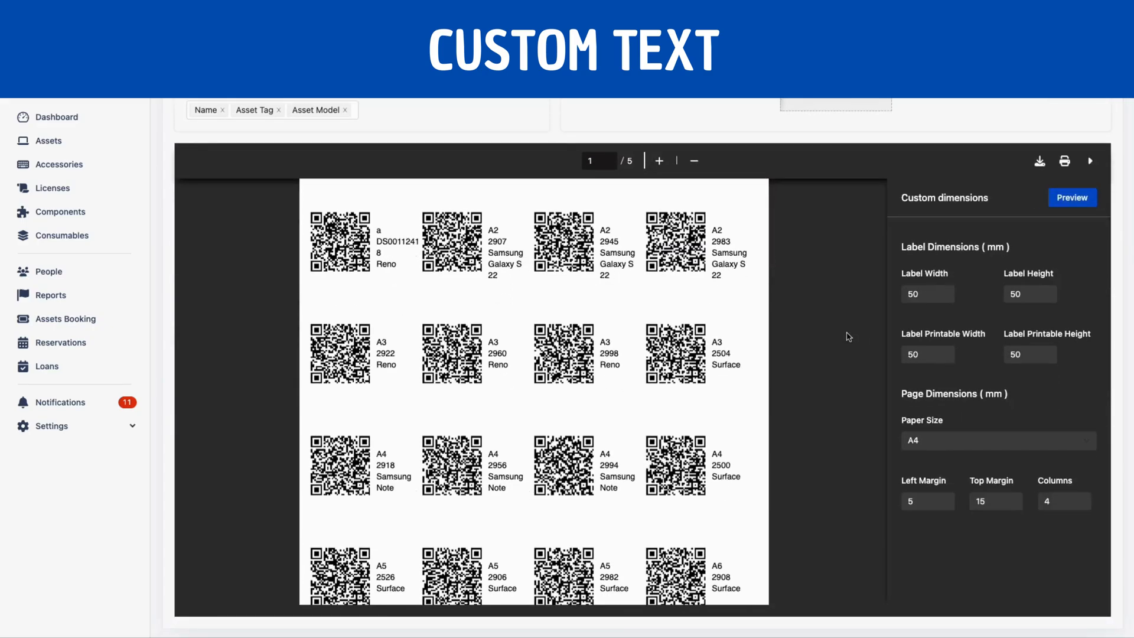
Step: Set label printable width and height to 100 mm and paper size to A0
click(923, 355)
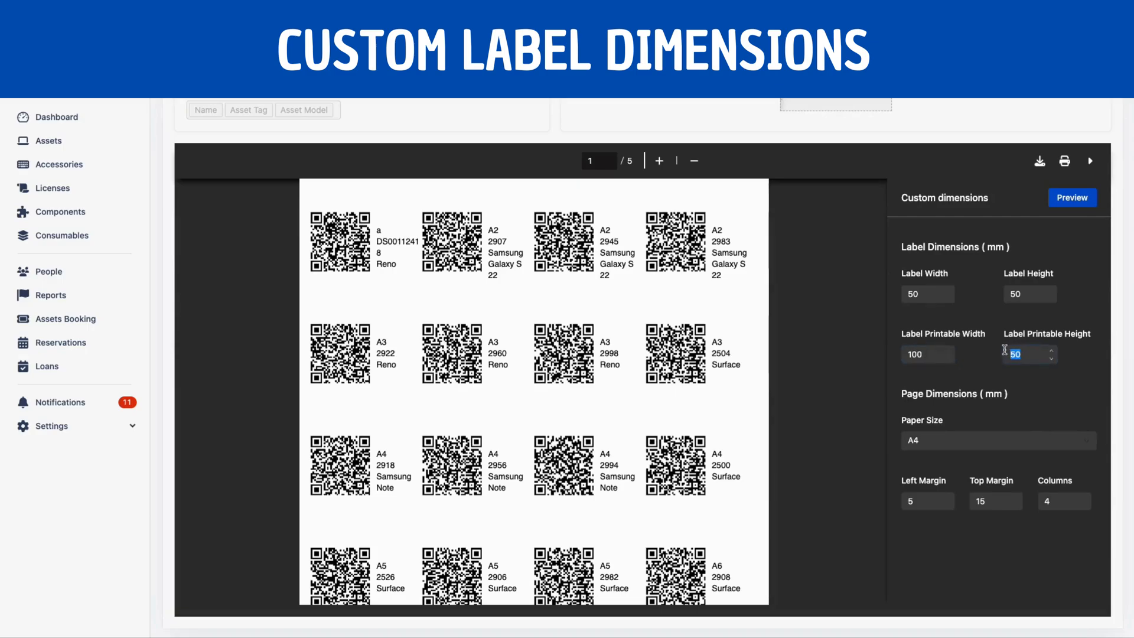
text(100)
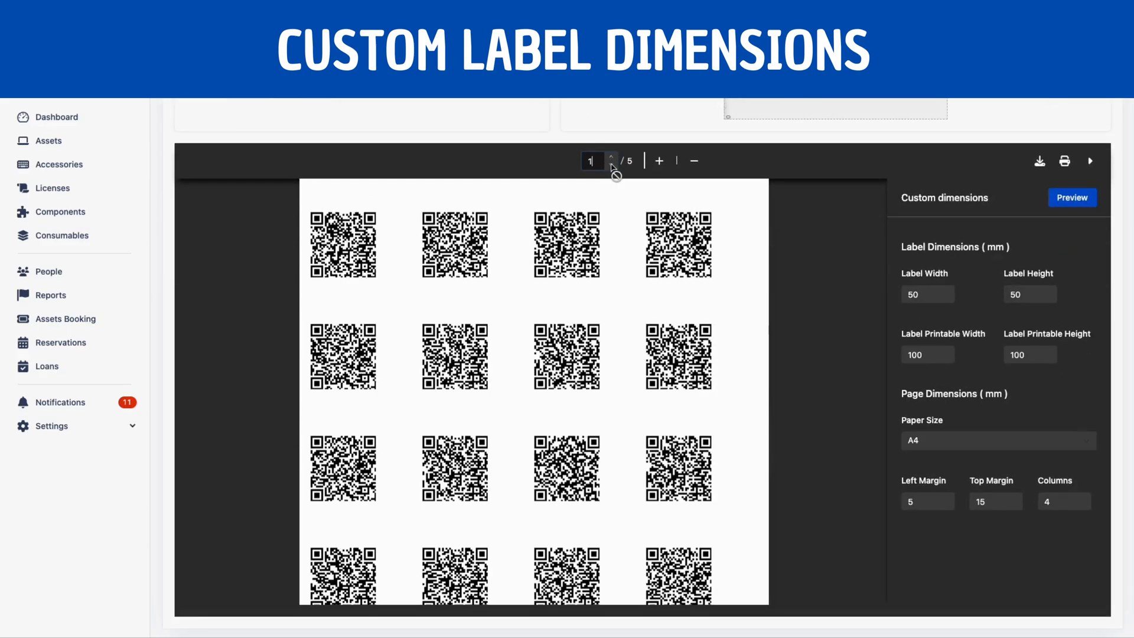
click(998, 441)
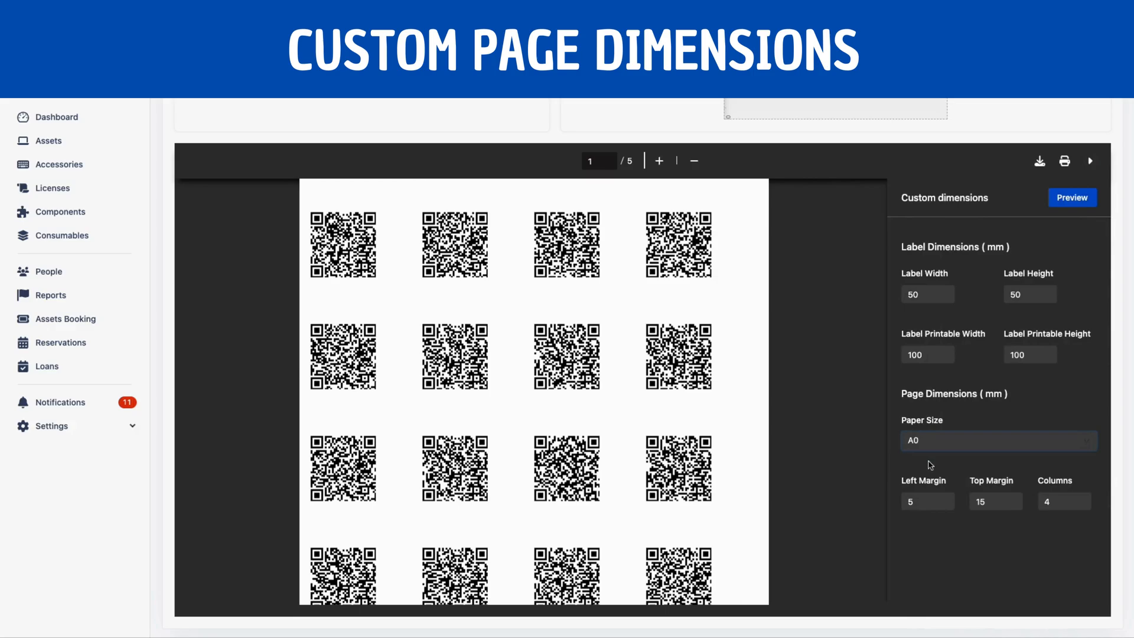
Step: Use 6 columns with 40 mm label width and height and refresh the preview
click(1073, 198)
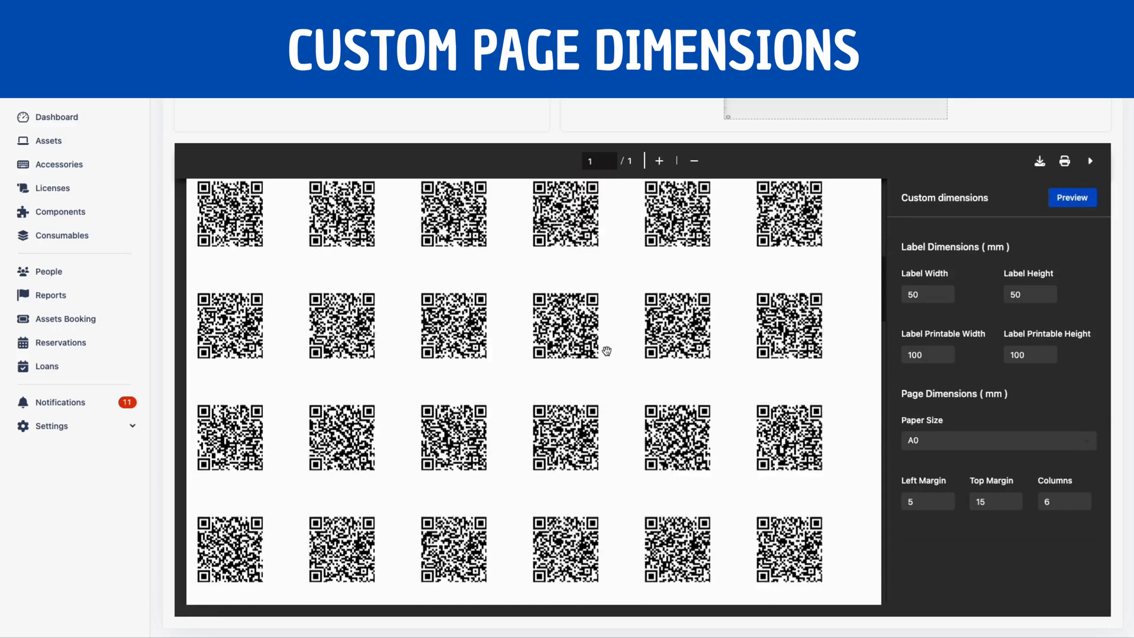
click(1073, 197)
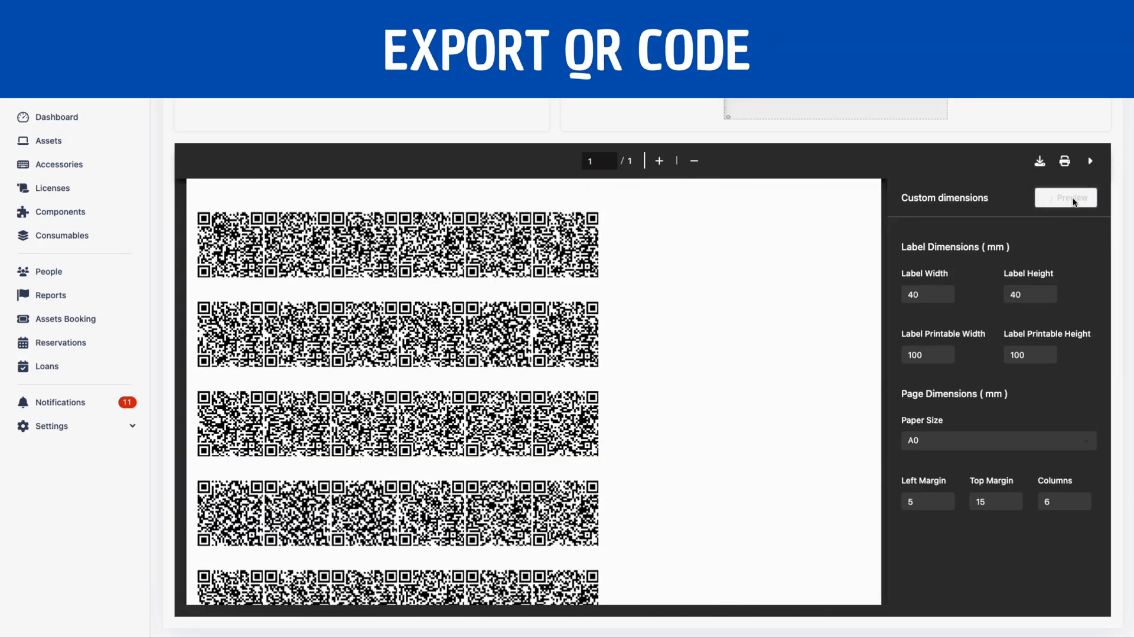
click(1073, 198)
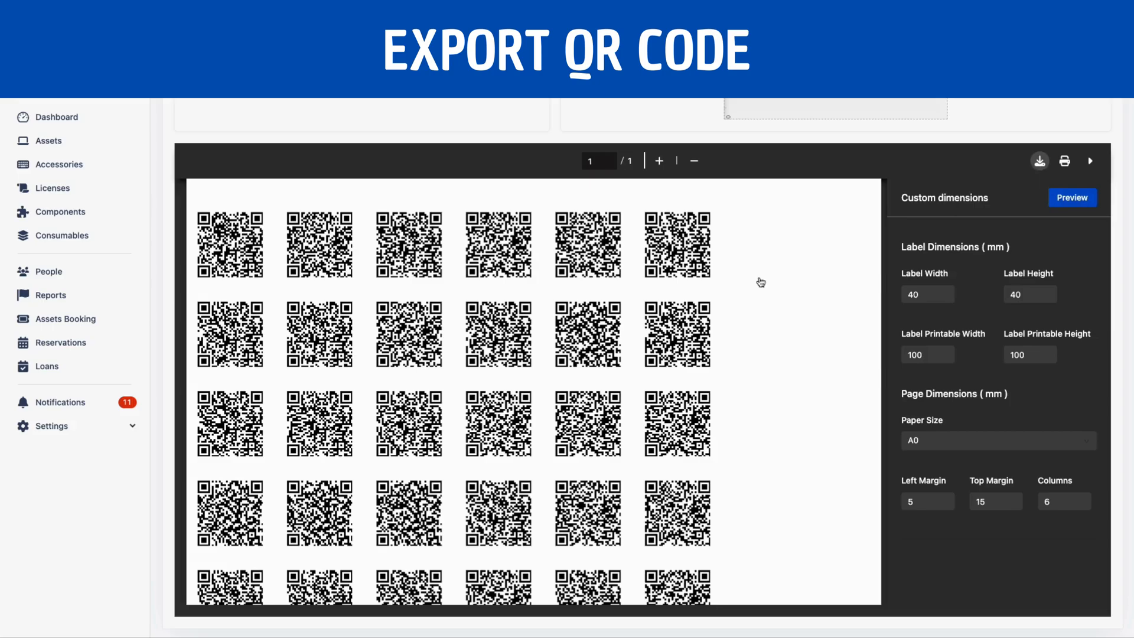
Step: Export the label sheet as a PDF and view it in Chrome's PDF viewer
click(1040, 160)
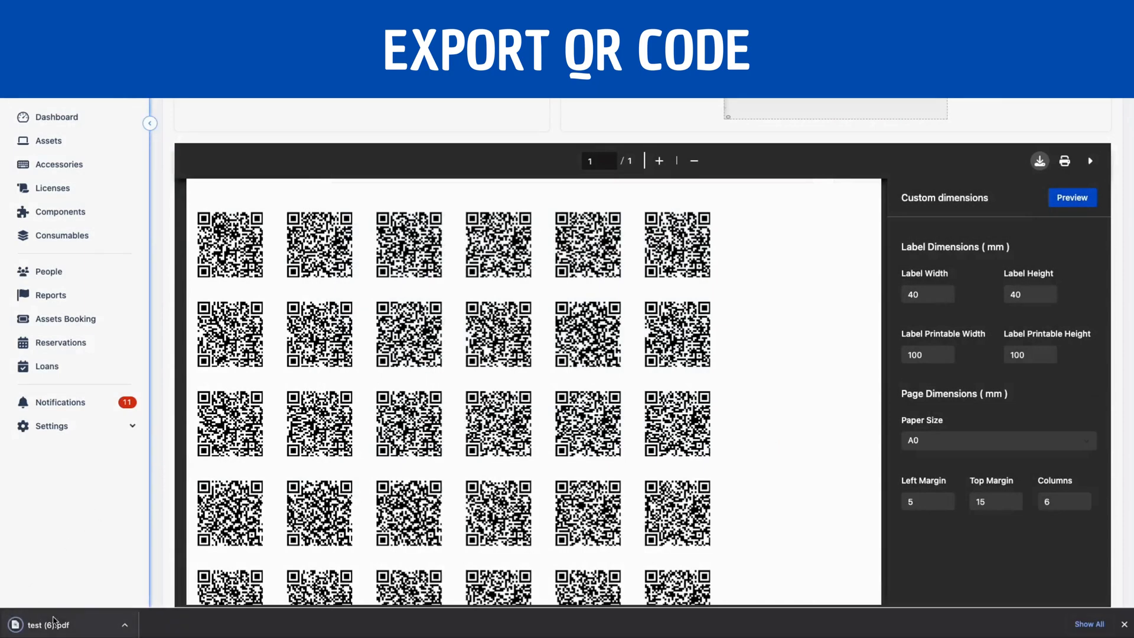
click(54, 624)
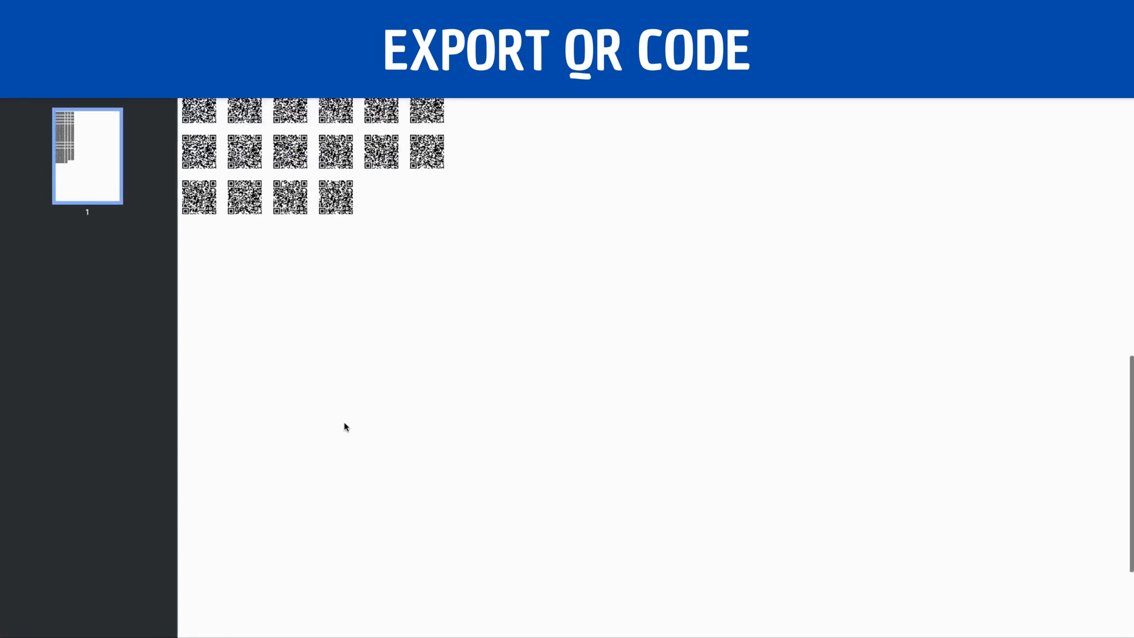